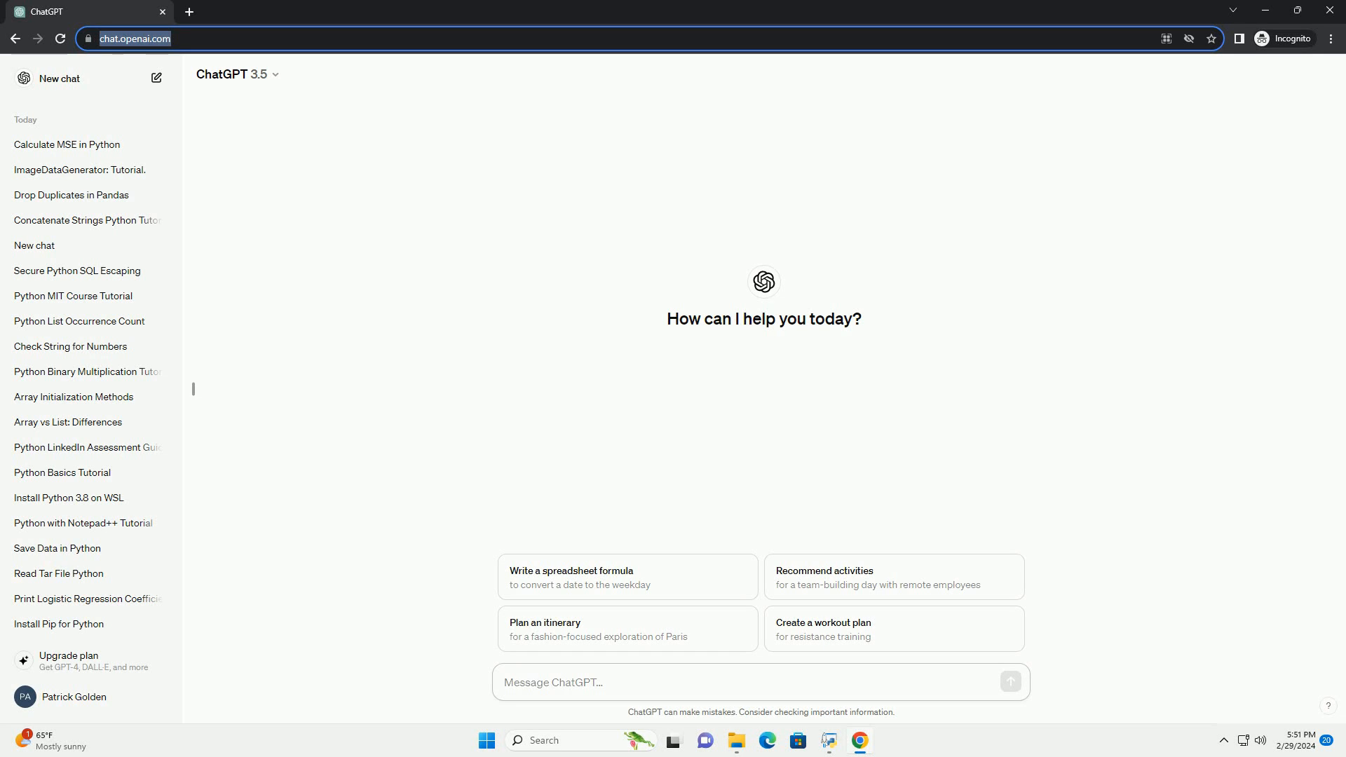
# - Ask ChatGPT for a Python tutorial on cleaning tweets from the message box
pyautogui.click(601, 682)
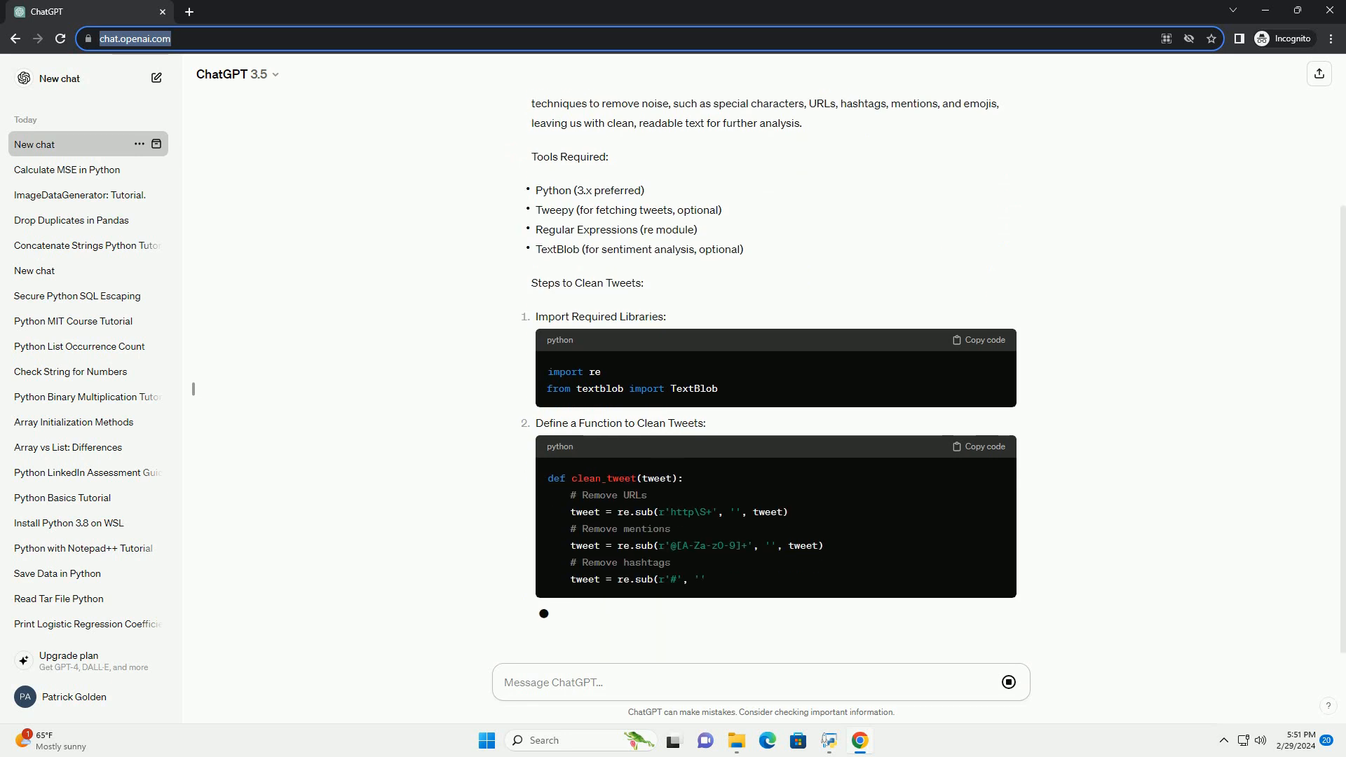
# - Scroll through the streaming answer to read the Tweepy fetch, TextBlob sentiment code and conclusion
pyautogui.scroll(-3)
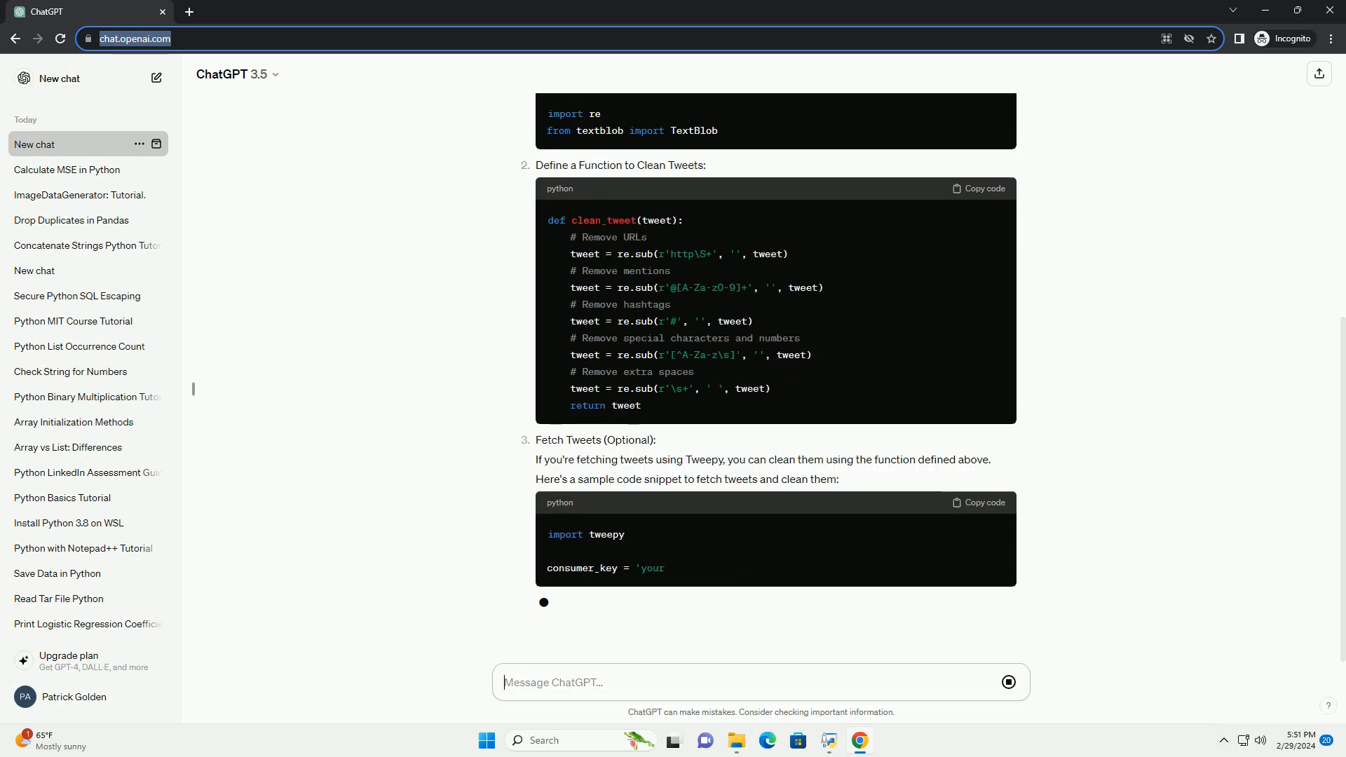
pyautogui.scroll(-3)
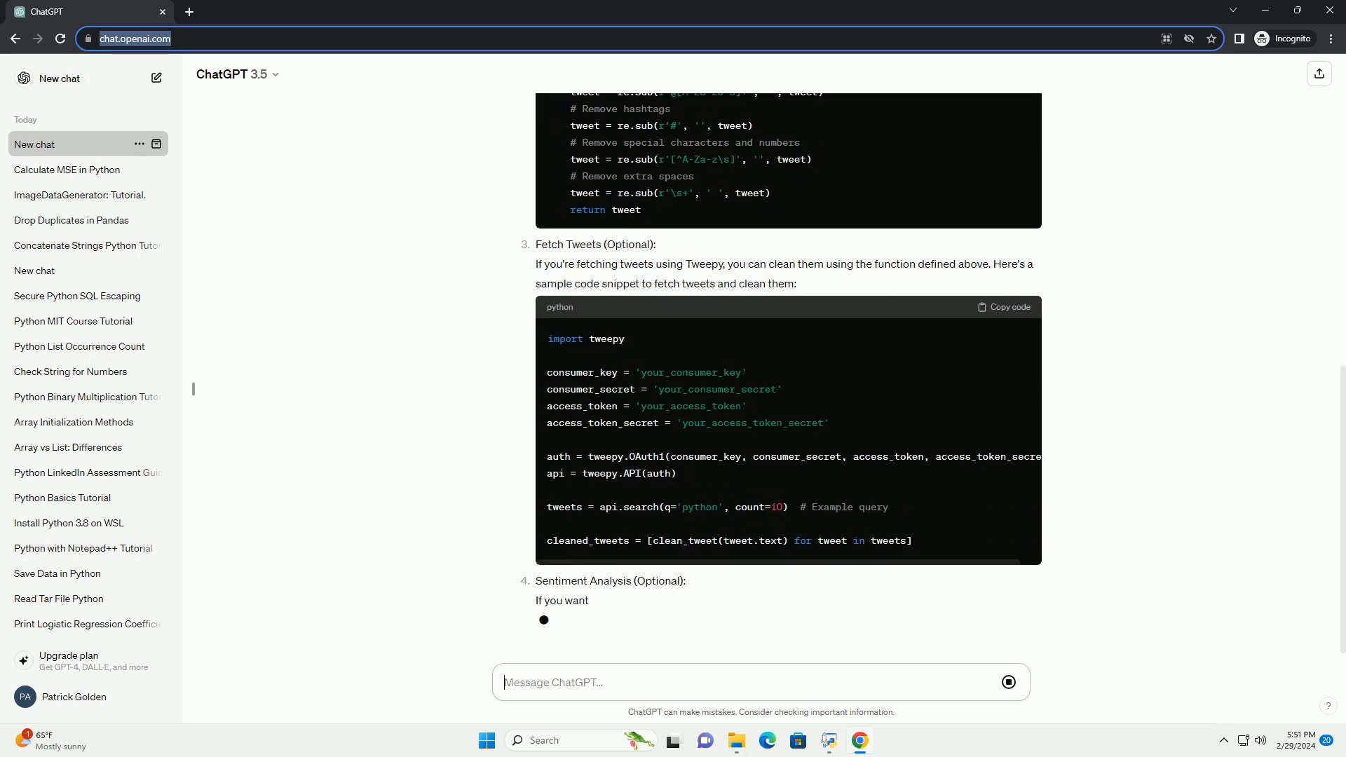
pyautogui.scroll(-3)
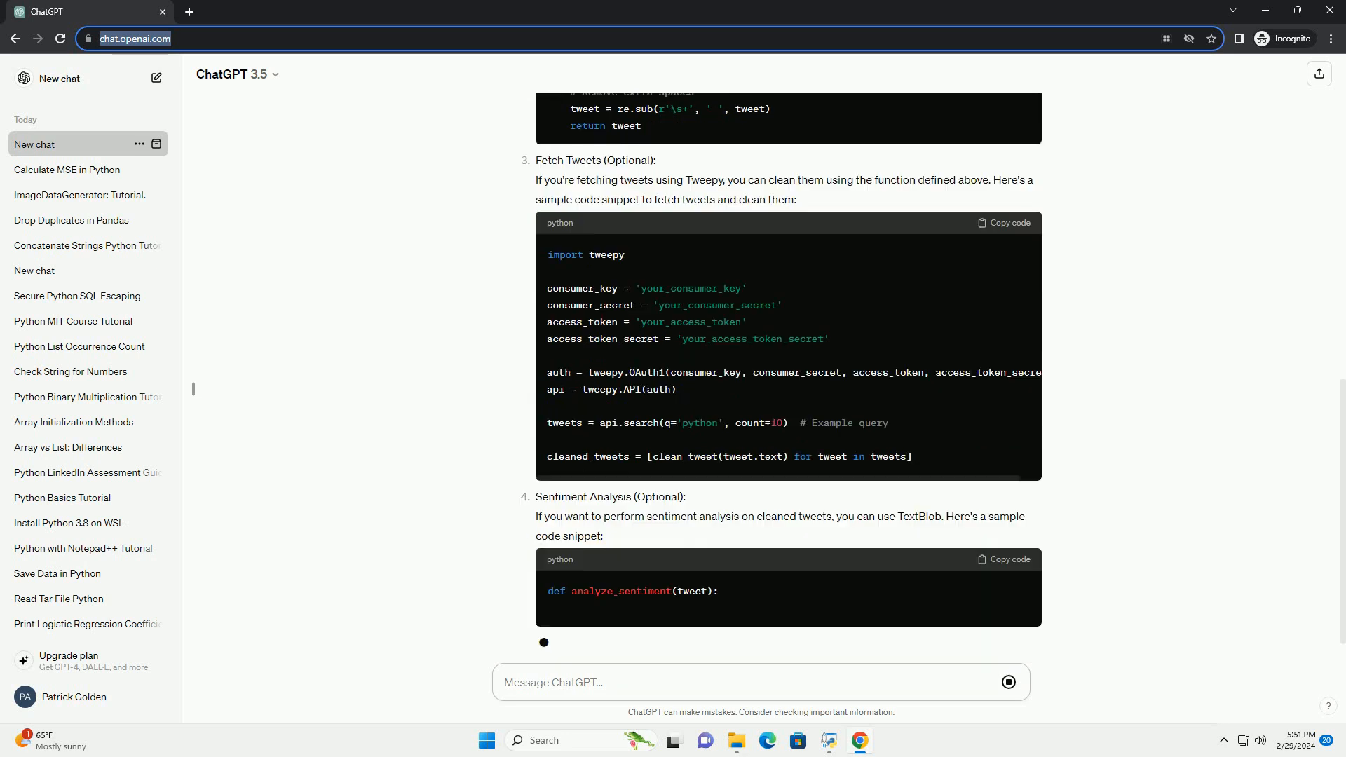
pyautogui.scroll(-3)
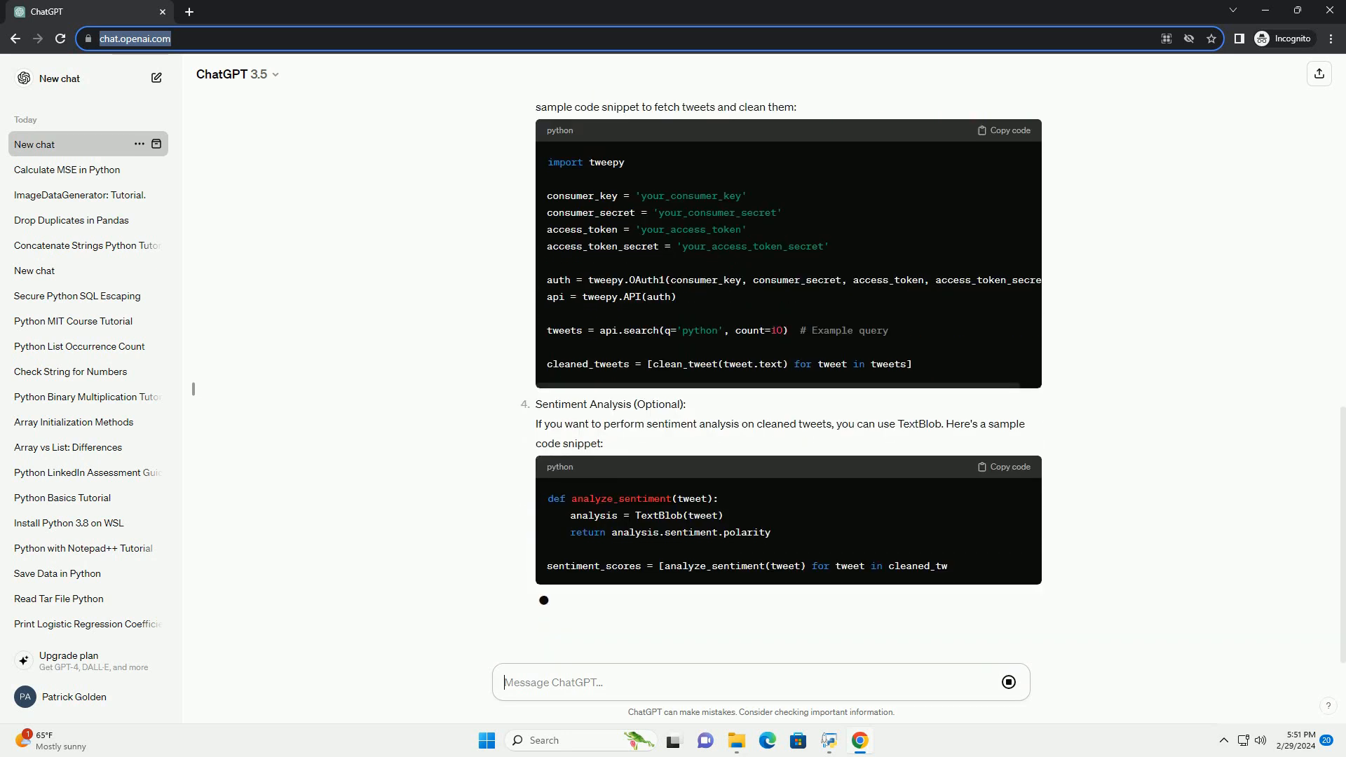
pyautogui.scroll(-3)
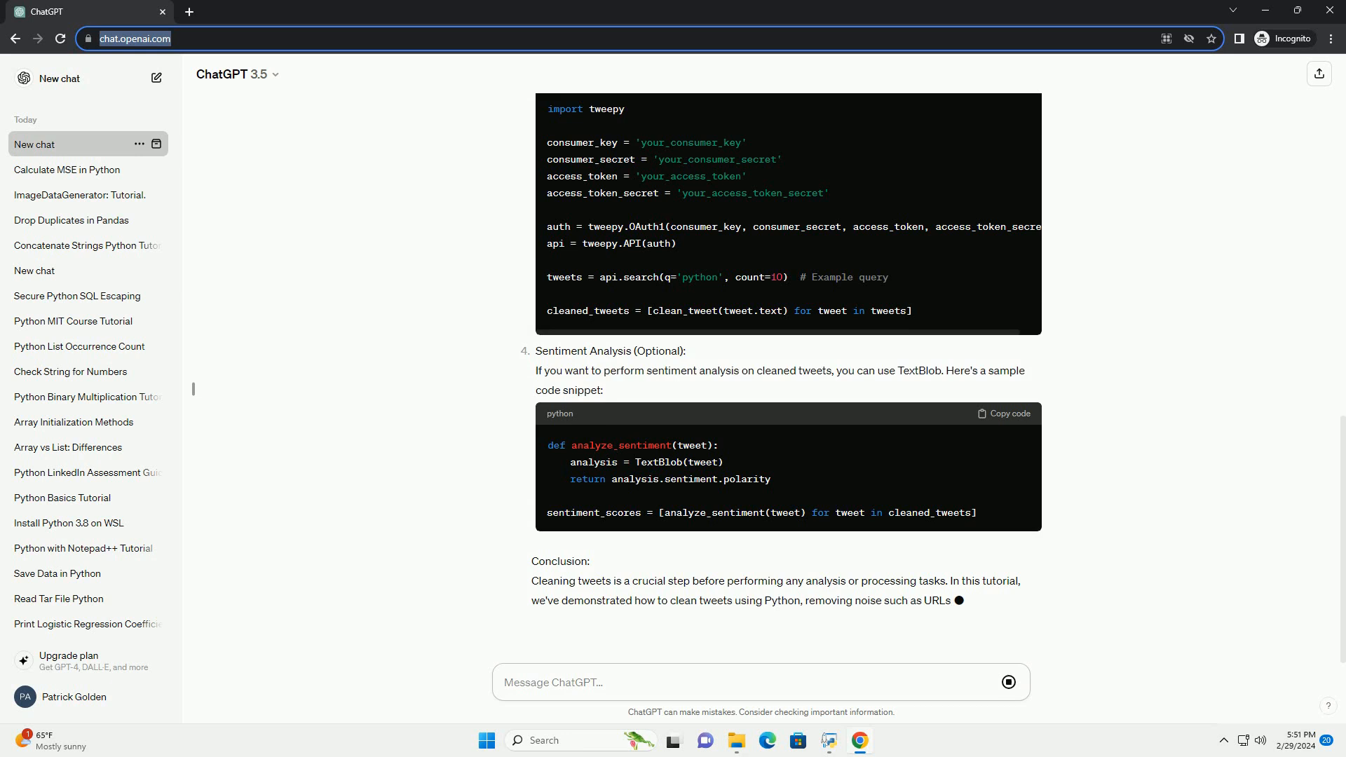